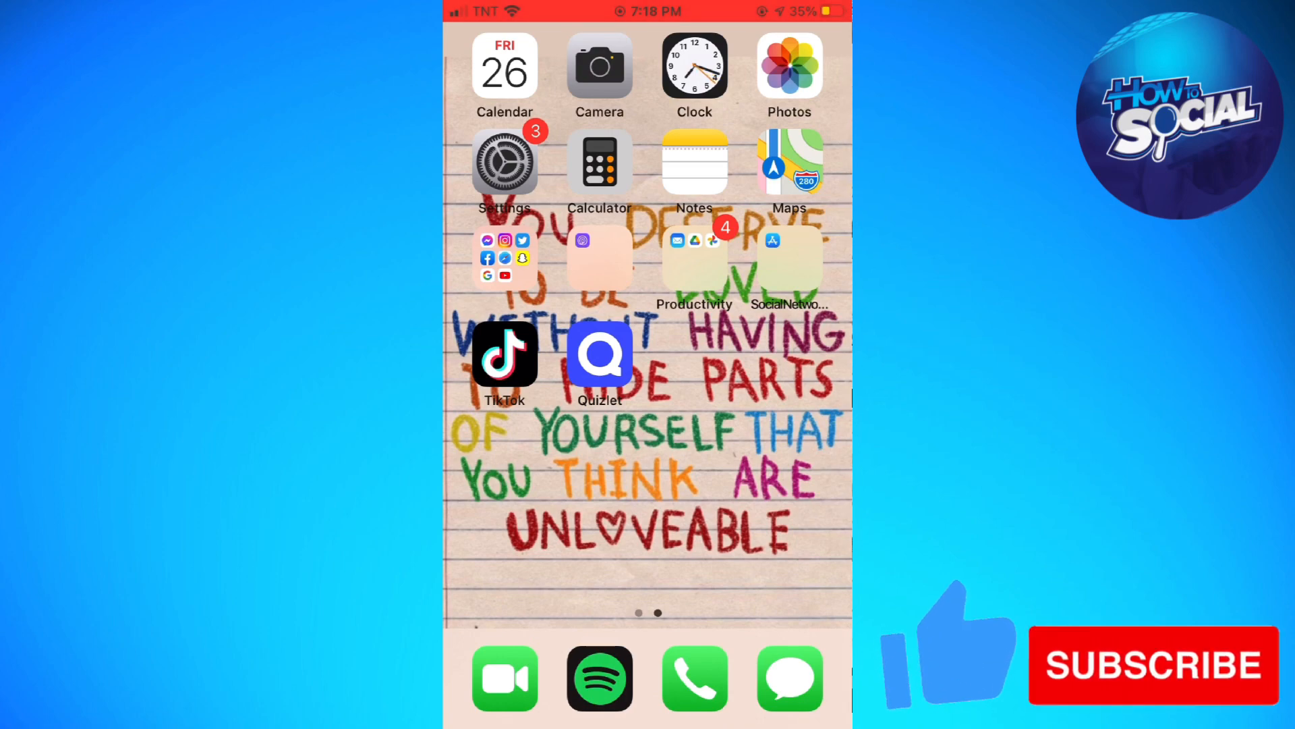
Step: Open Settings from the Home Screen and scroll to the General settings
left_click(503, 160)
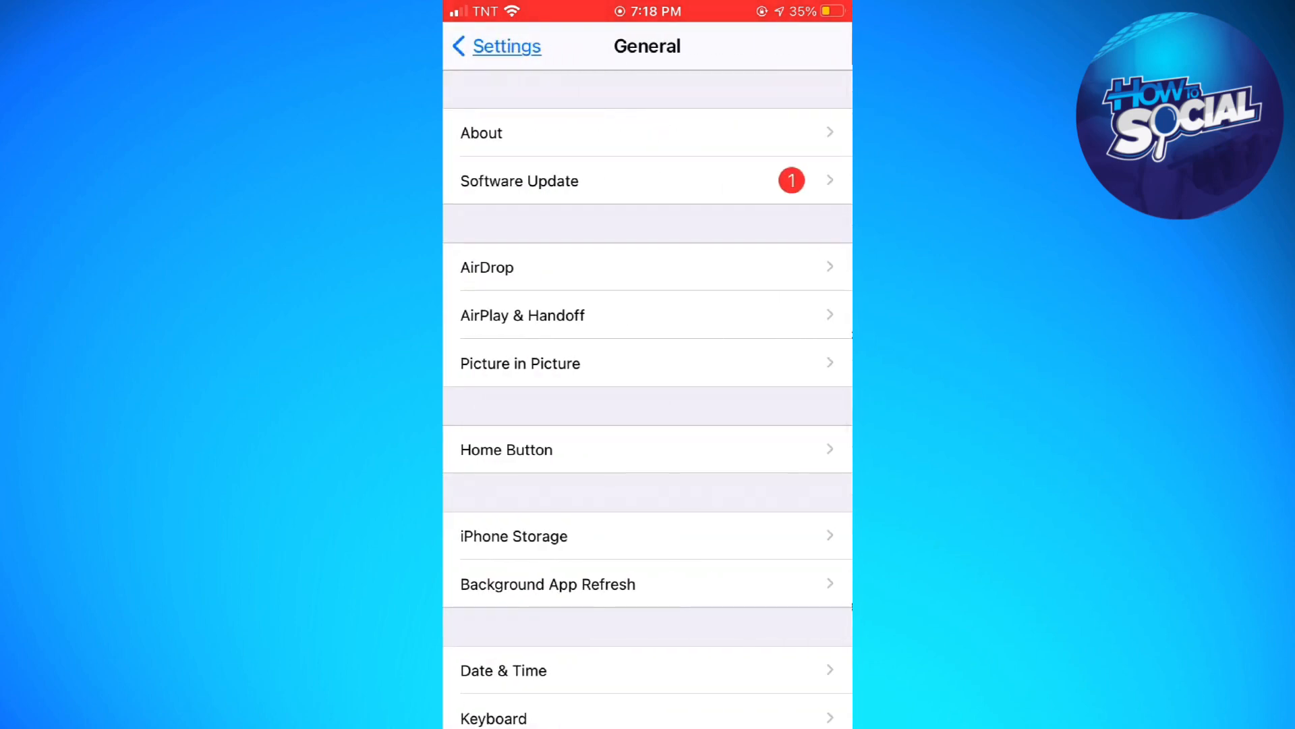
scroll("down", 3)
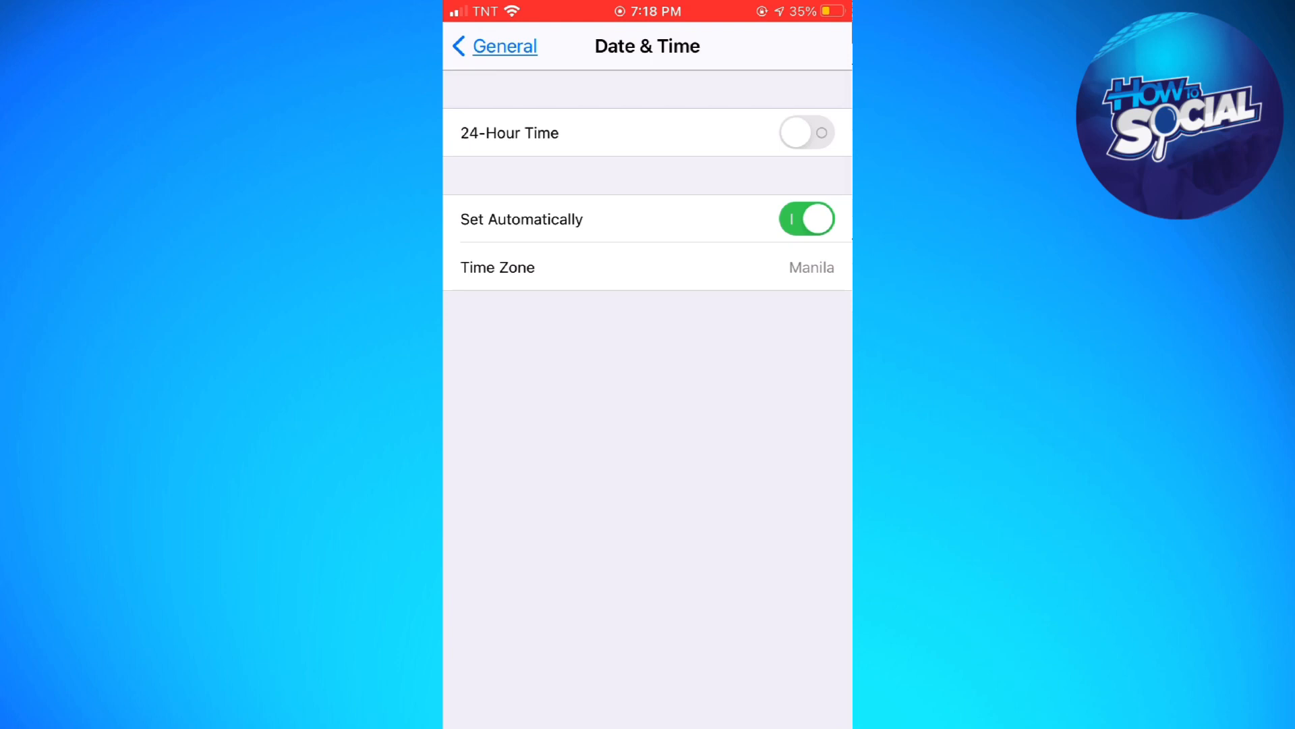
Step: Turn off Set Automatically and search the time zones for 'phili' to keep Manila
left_click(495, 267)
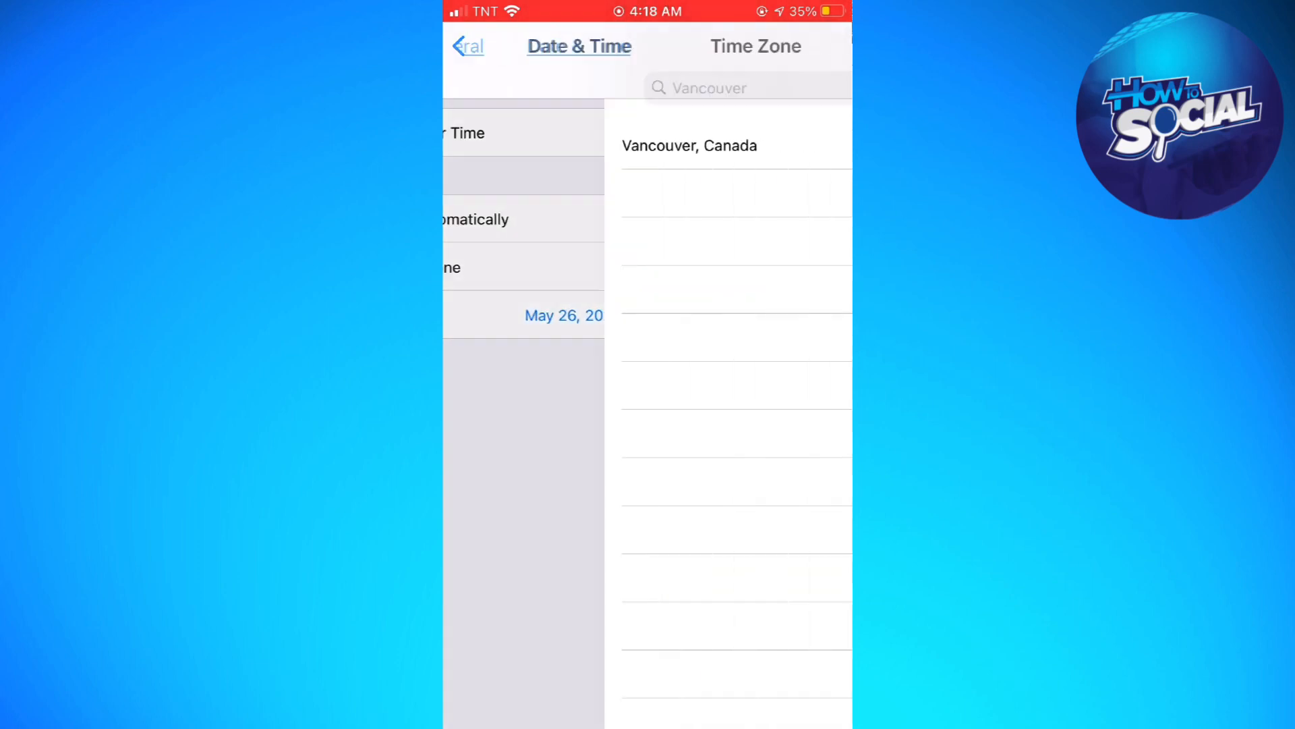
left_click(708, 87)
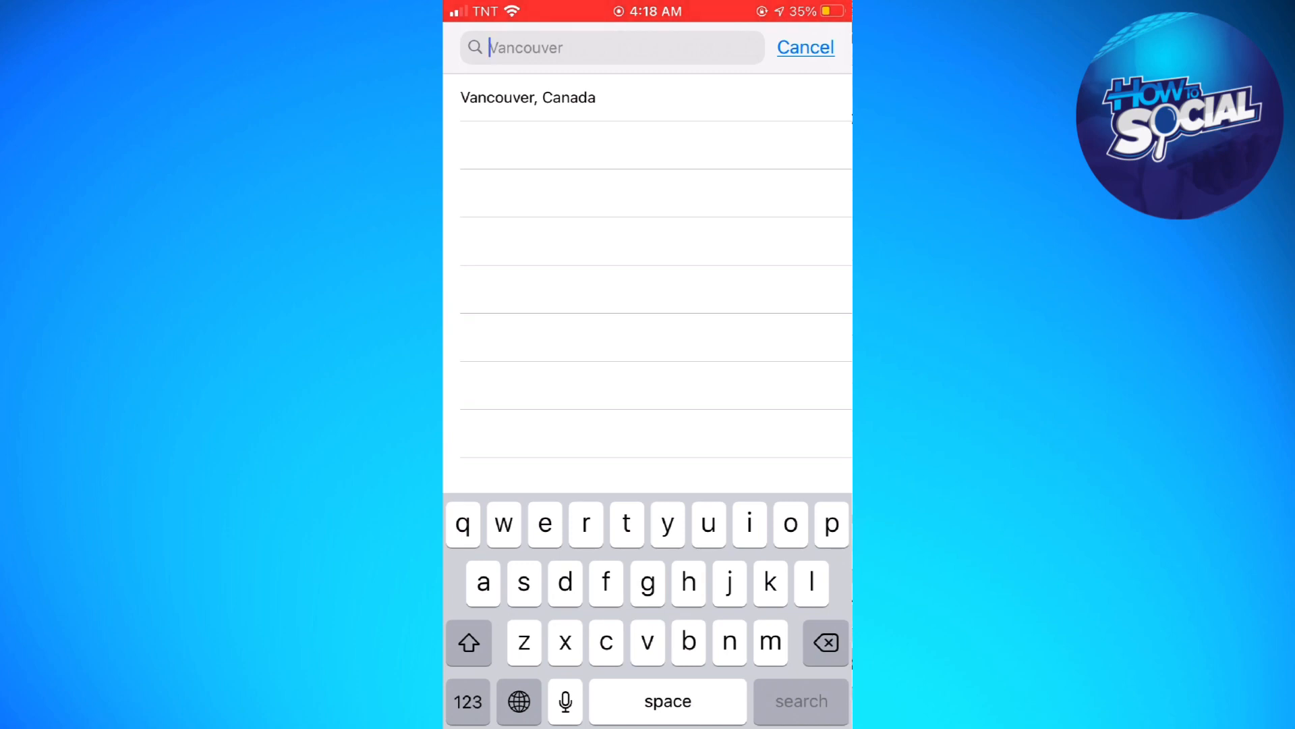
type("phili")
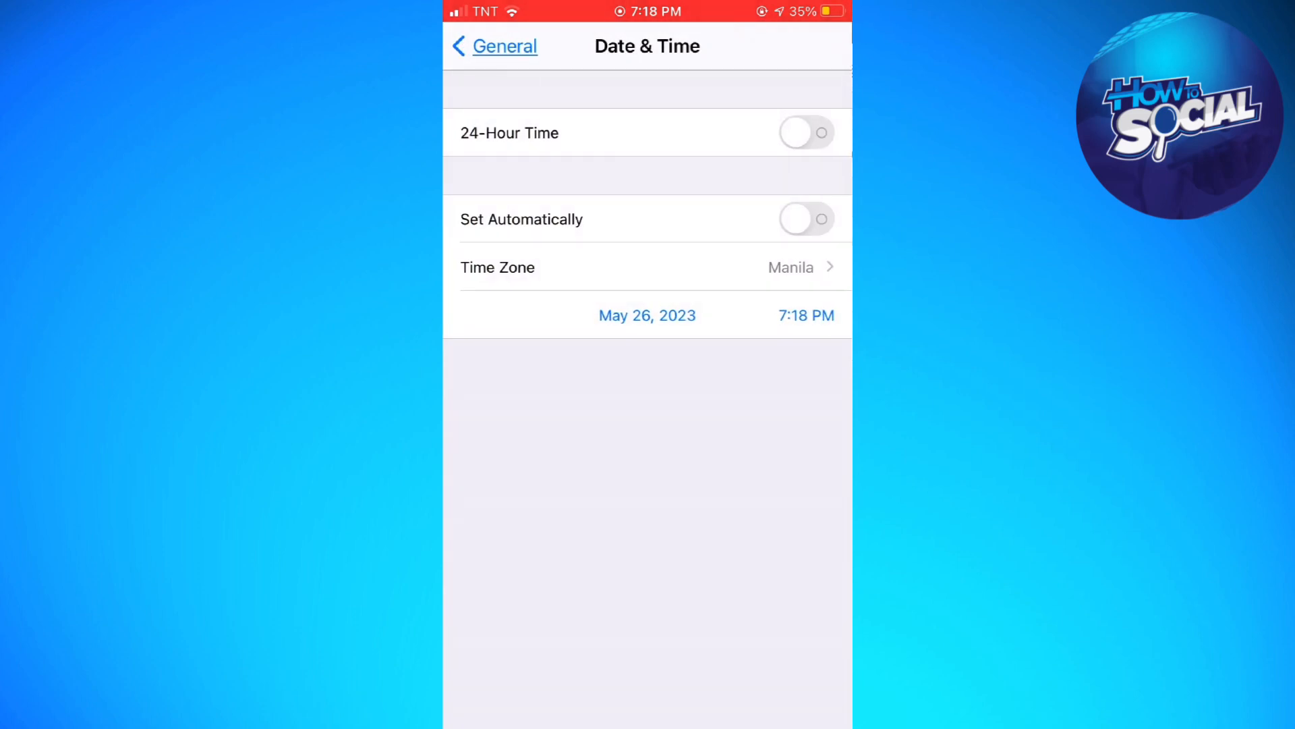
Step: Back out of Date & Time, confirm Location Services stays on, and return toward General
left_click(494, 46)
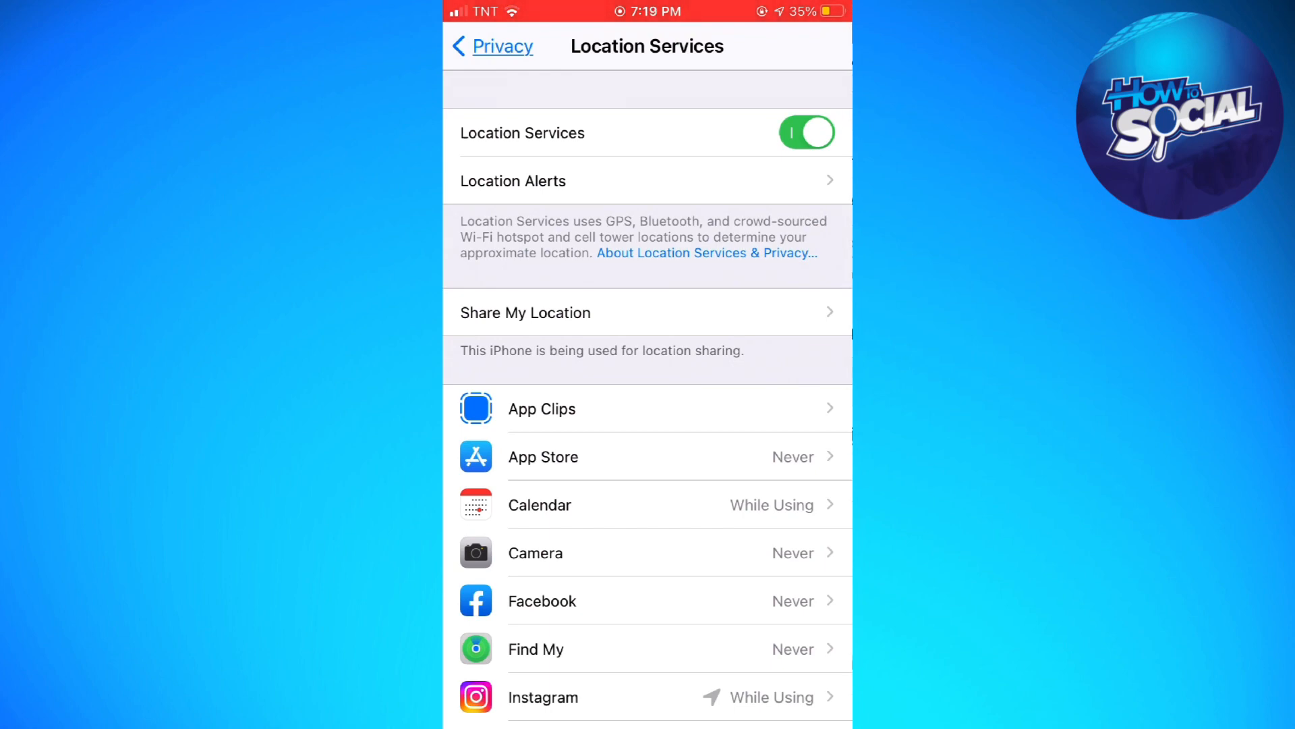
left_click(491, 46)
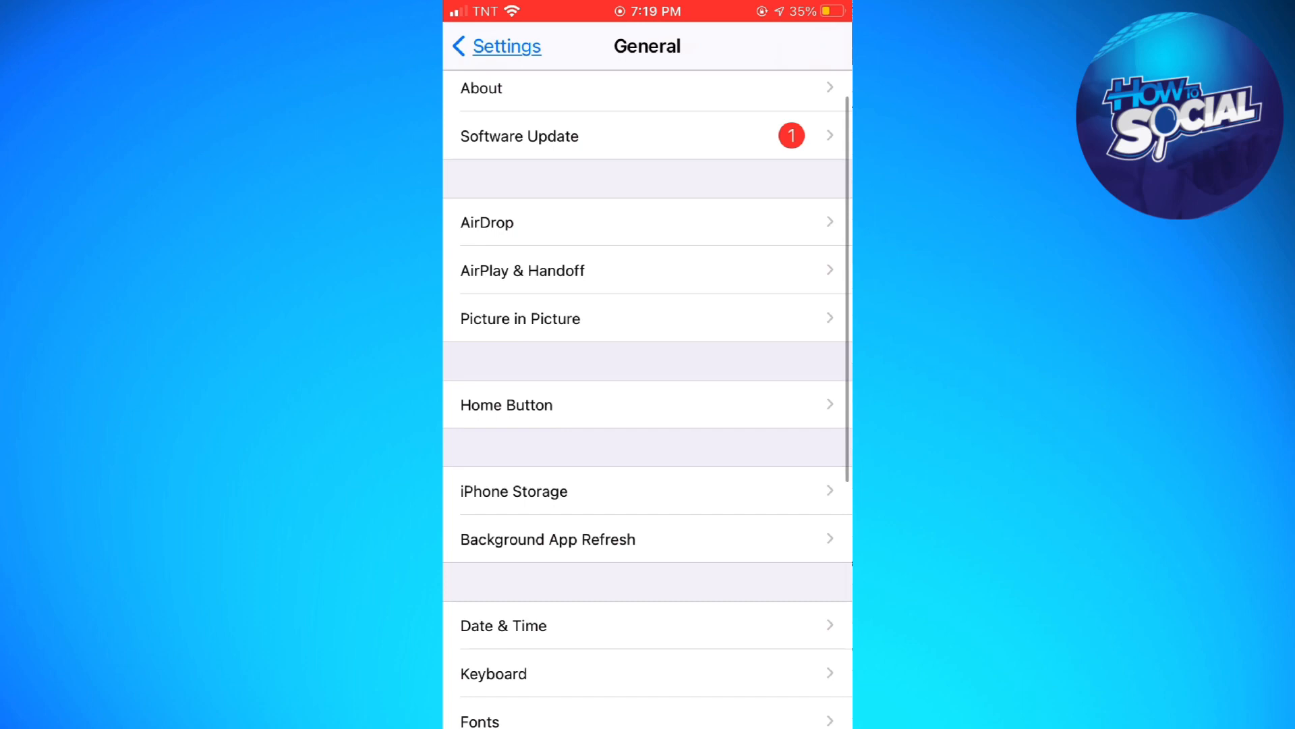
Step: Open Language & Region from General and bring up the region list
scroll("down", 3)
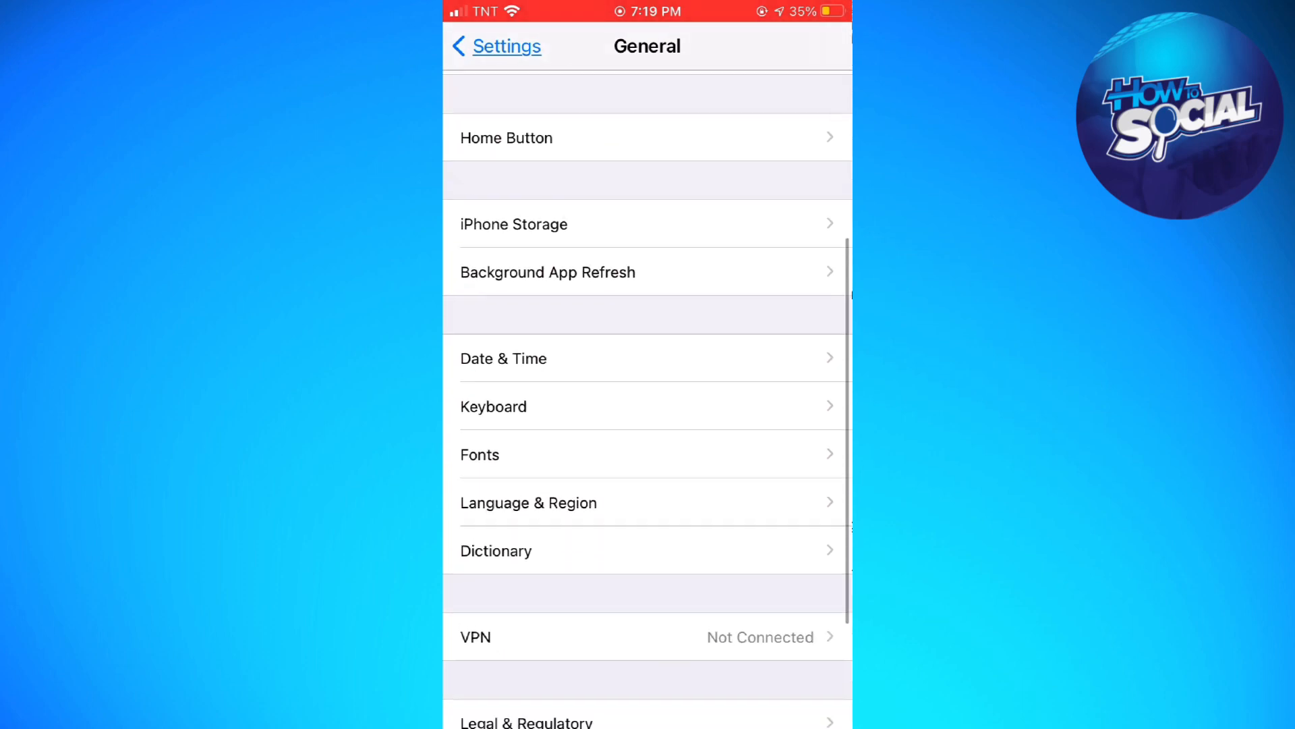
left_click(529, 502)
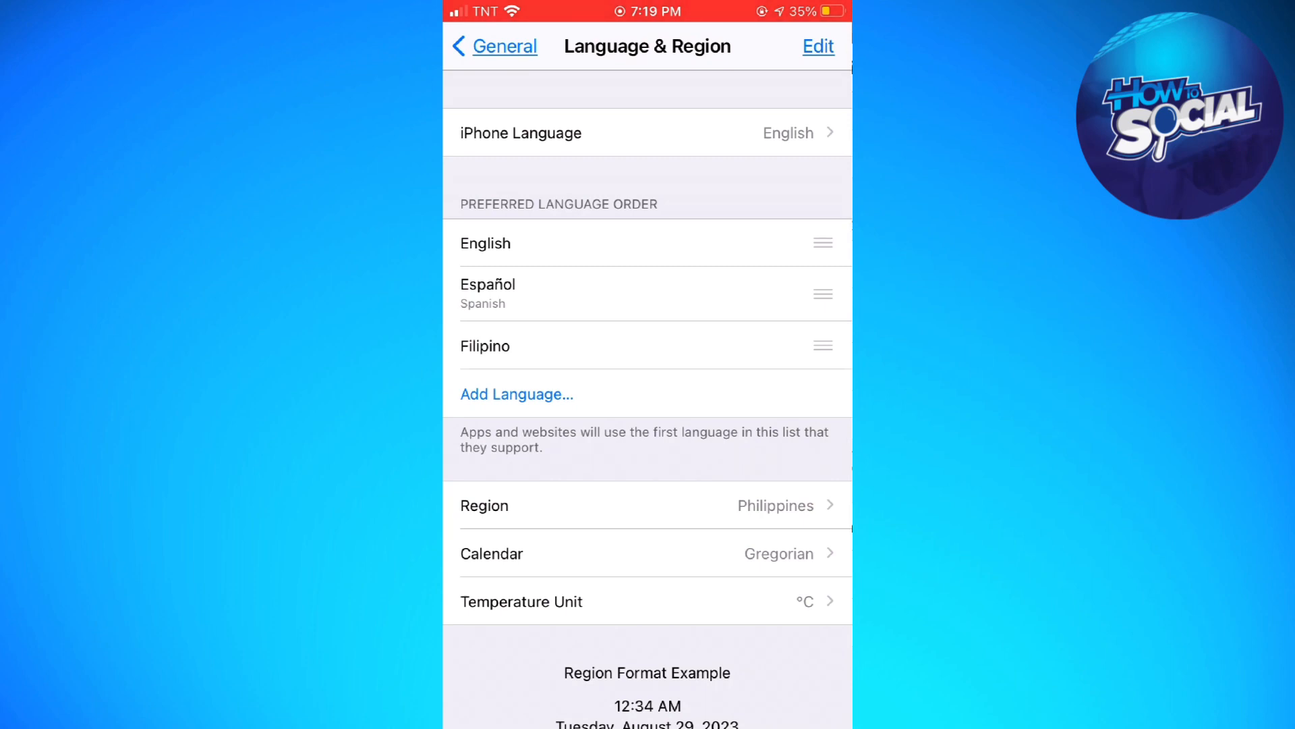
left_click(646, 504)
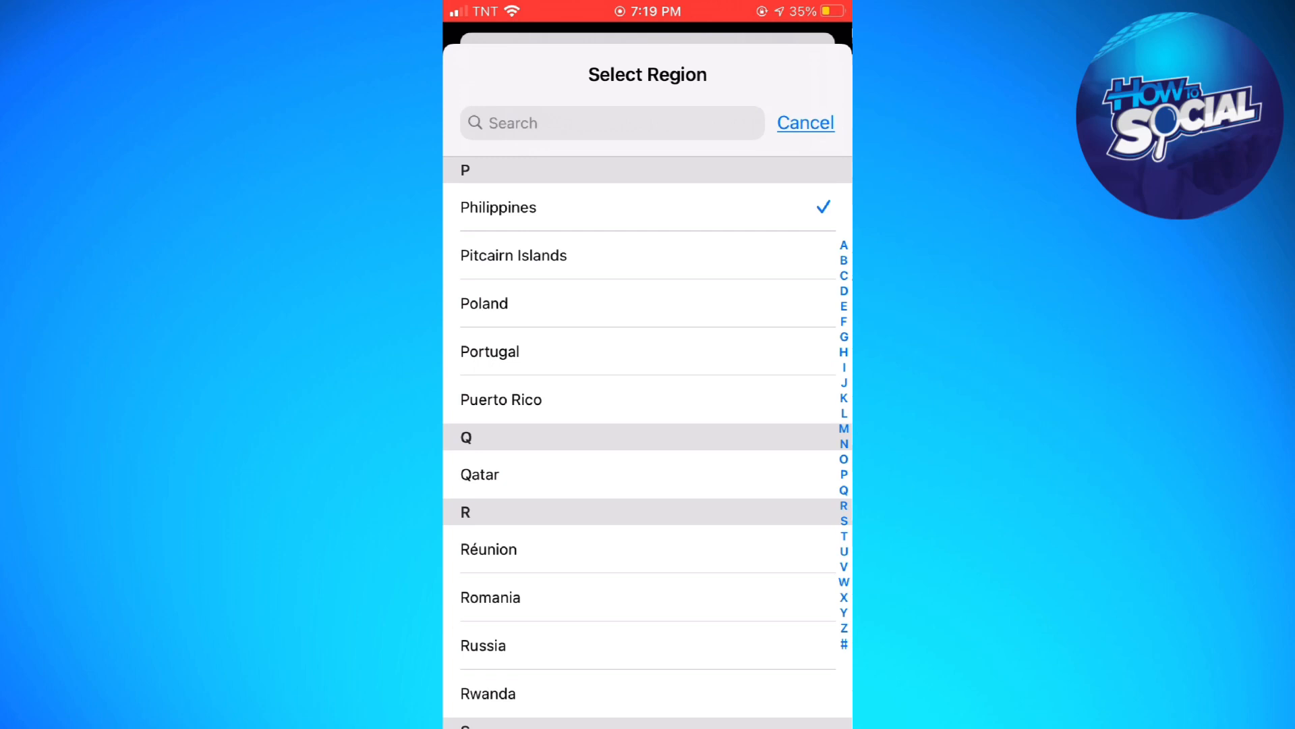
Step: Select Philippines as the region and go back to the main Settings list
scroll("down", 3)
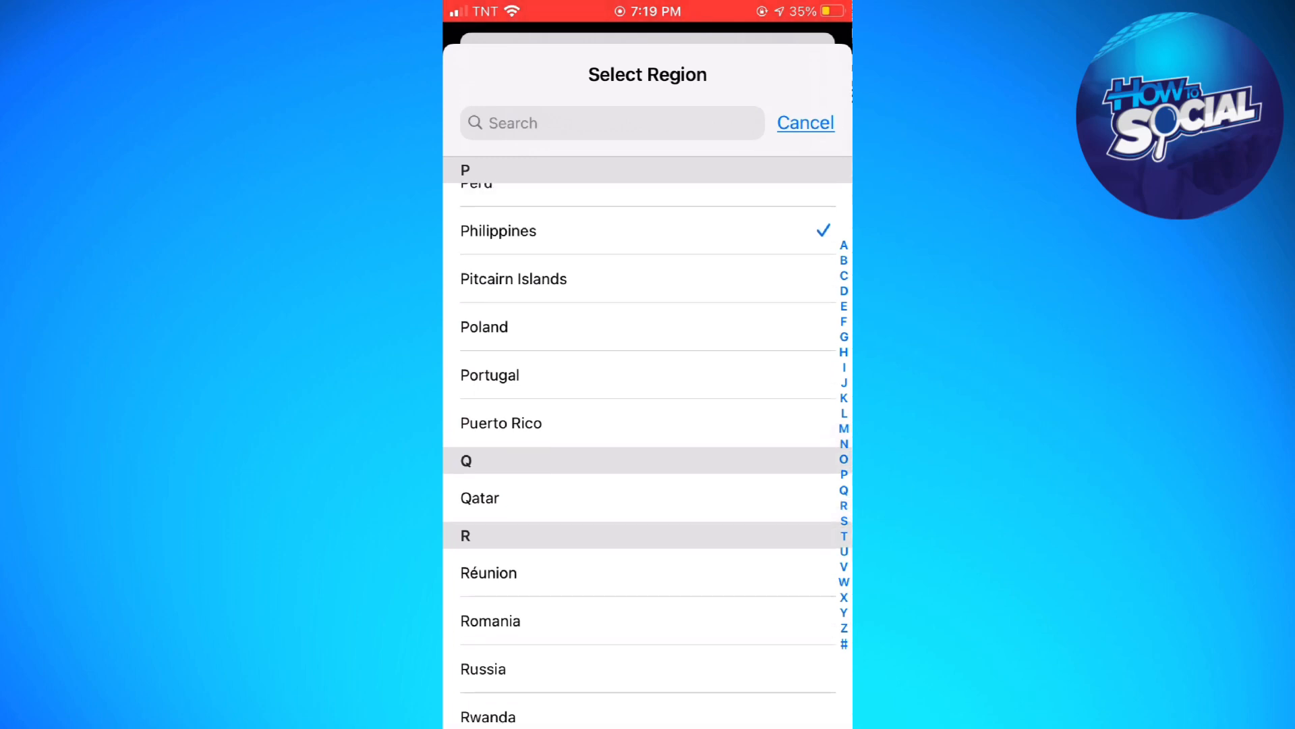
scroll("up", 3)
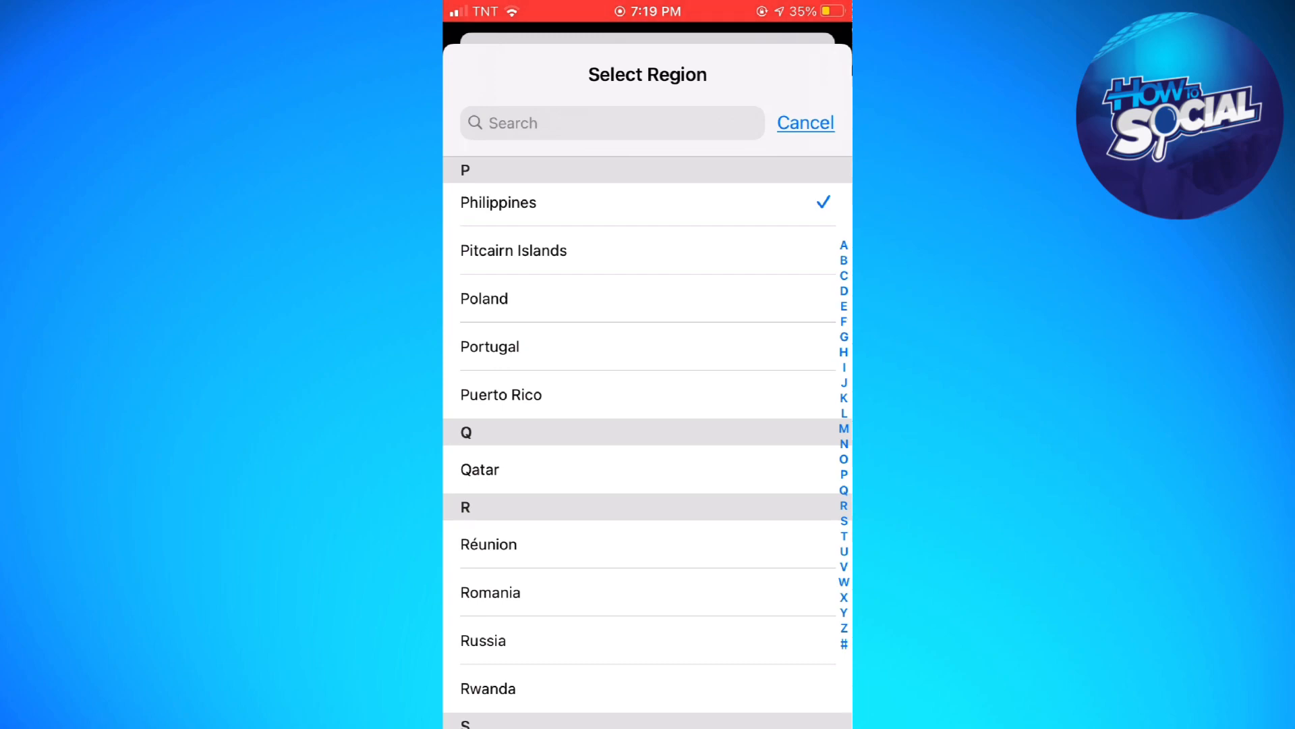
left_click(804, 123)
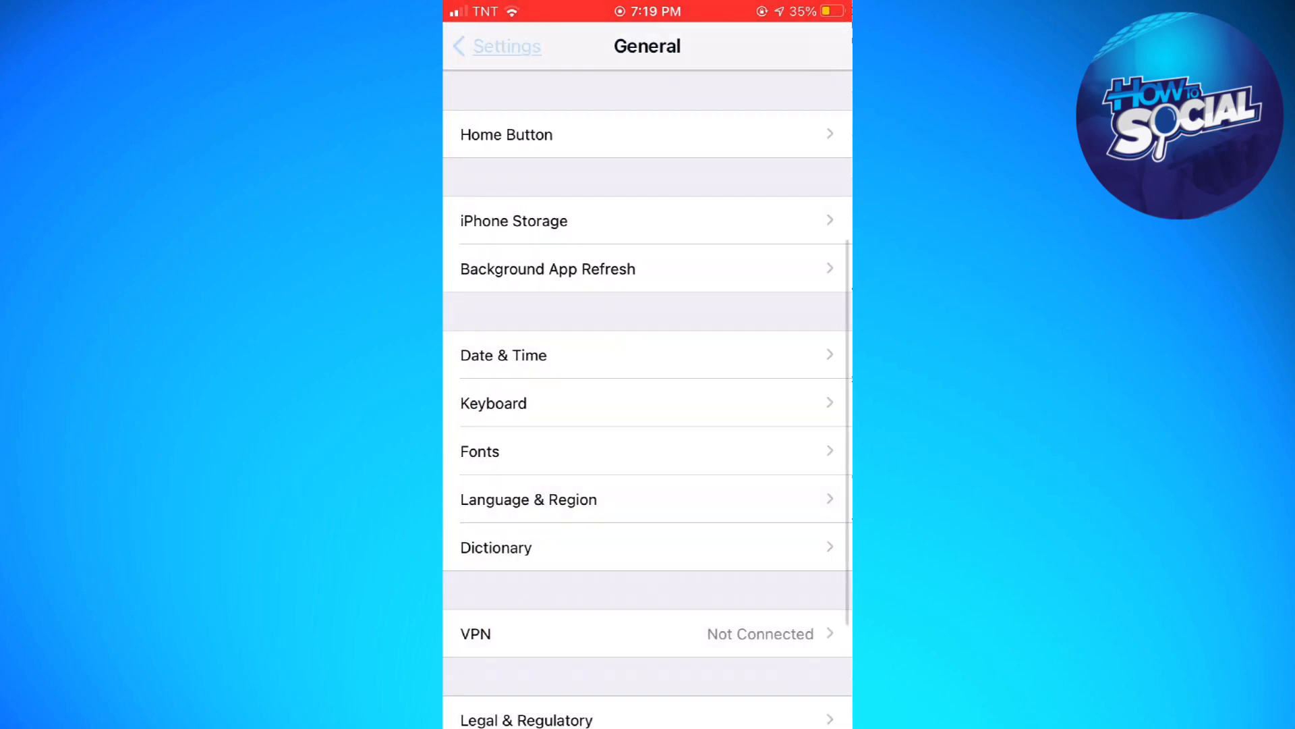
left_click(495, 46)
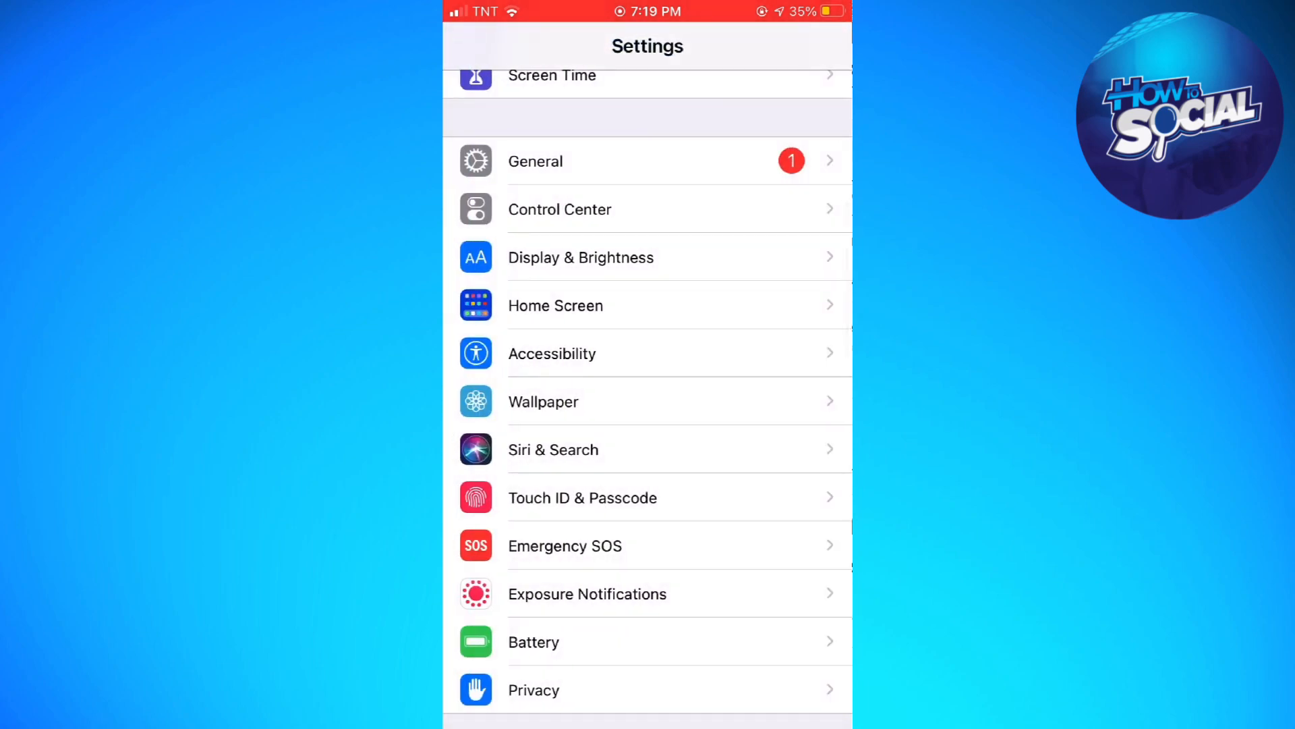